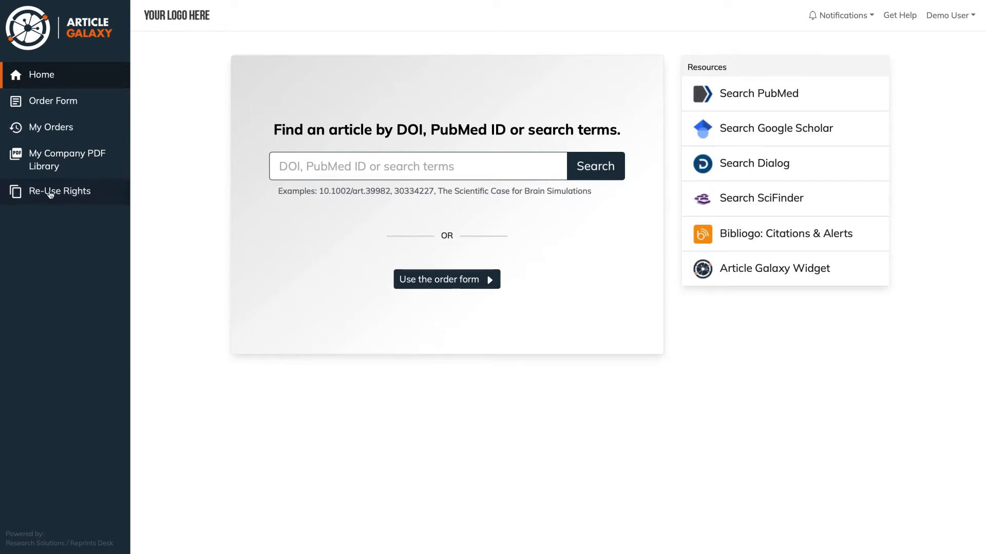
- Open the Re-Use Rights checker from the left sidebar
{"action": "left_click", "coordinate": [62, 191]}
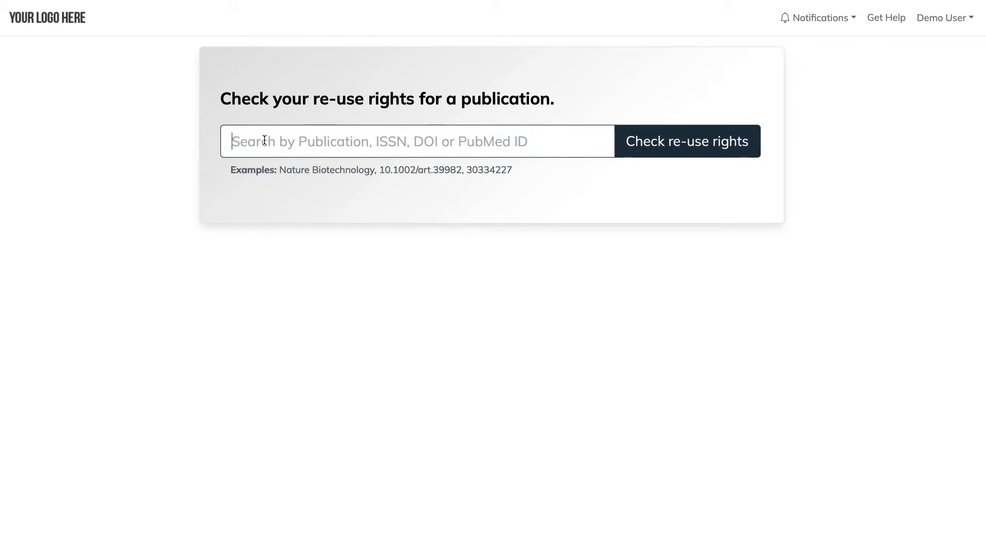
- Paste DOI 10.1001/jama.2020.1785 into the search box and check its re-use rights
{"action": "type", "text": "JAMA"}
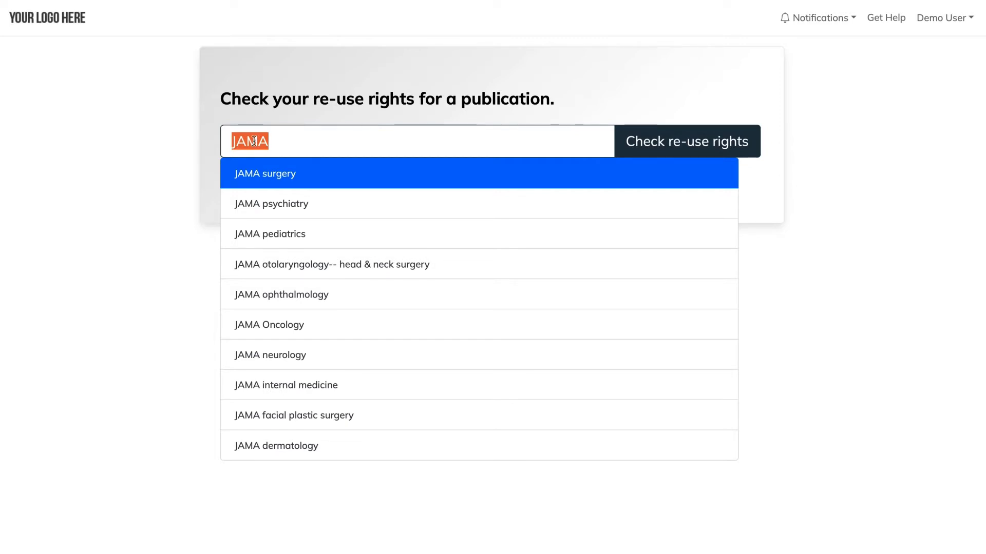
{"action": "right_click", "coordinate": [249, 140]}
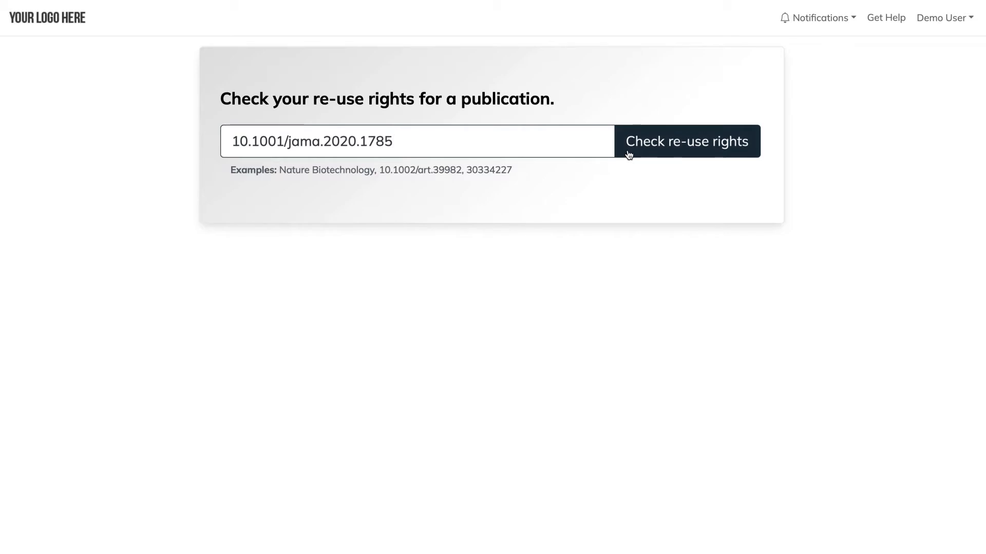
{"action": "mouse_move", "coordinate": [610, 403]}
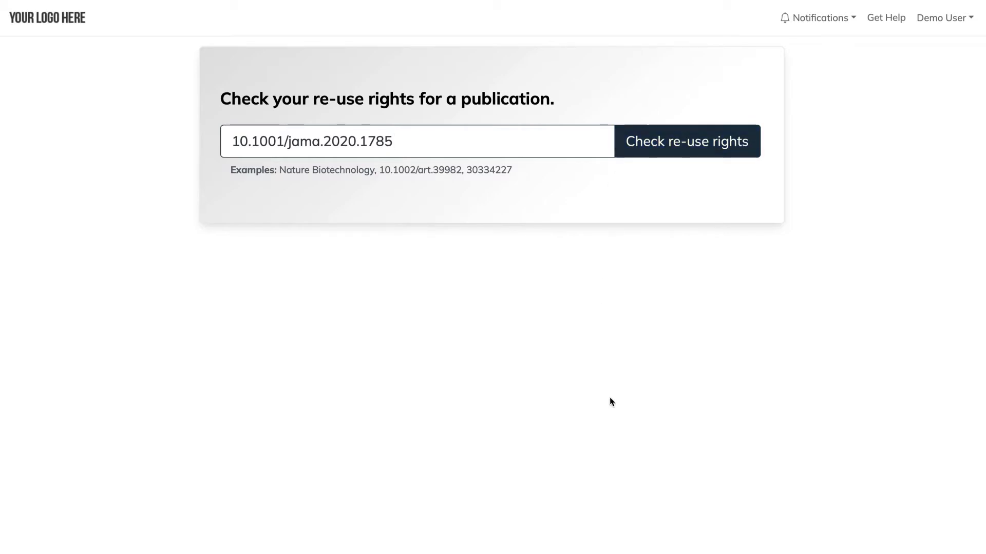
{"action": "left_click", "coordinate": [686, 141]}
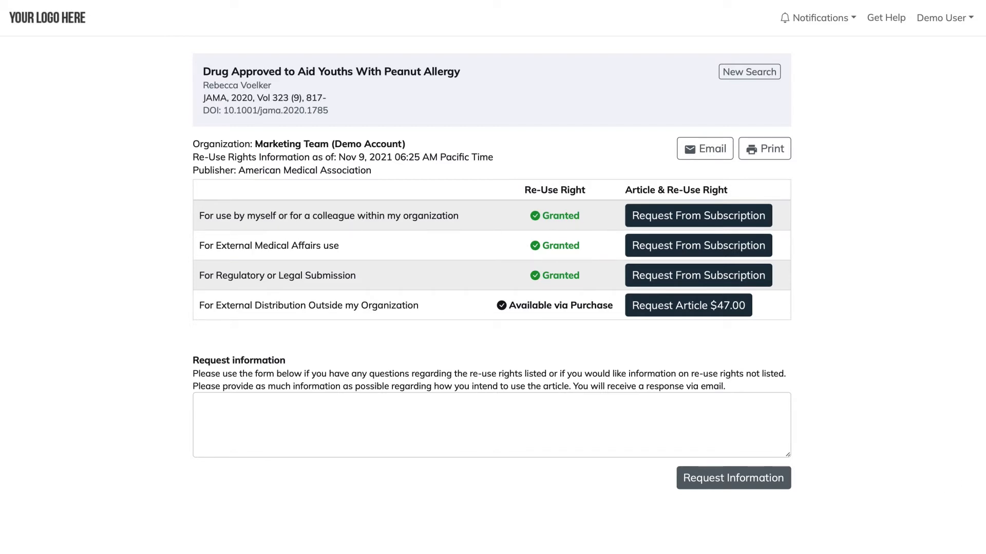
{"action": "mouse_move", "coordinate": [946, 320]}
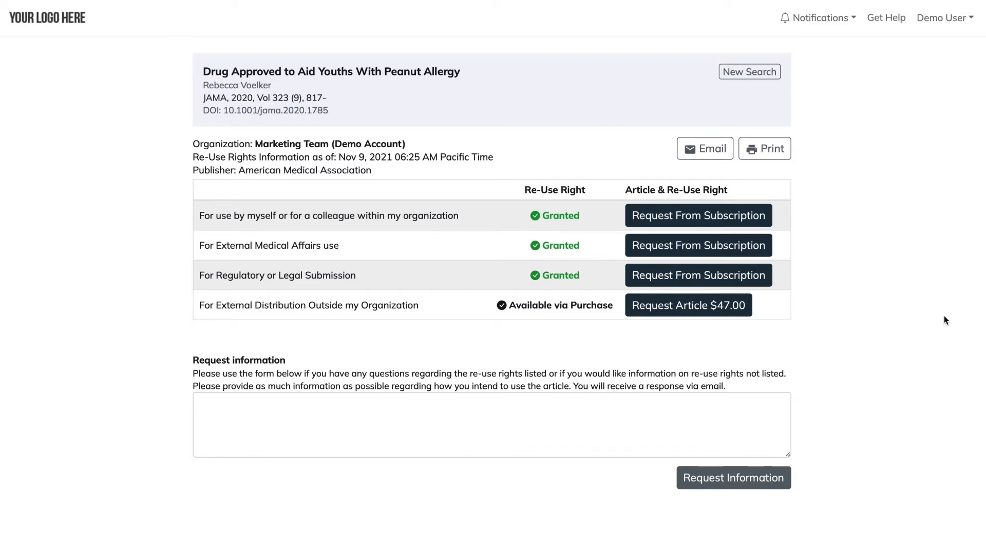
{"action": "mouse_move", "coordinate": [523, 94]}
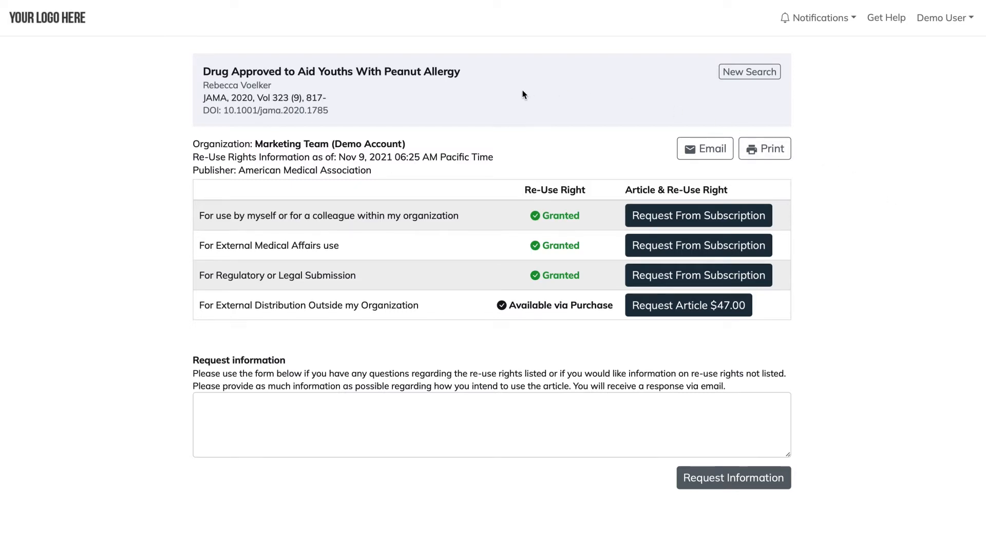
{"action": "mouse_move", "coordinate": [526, 116]}
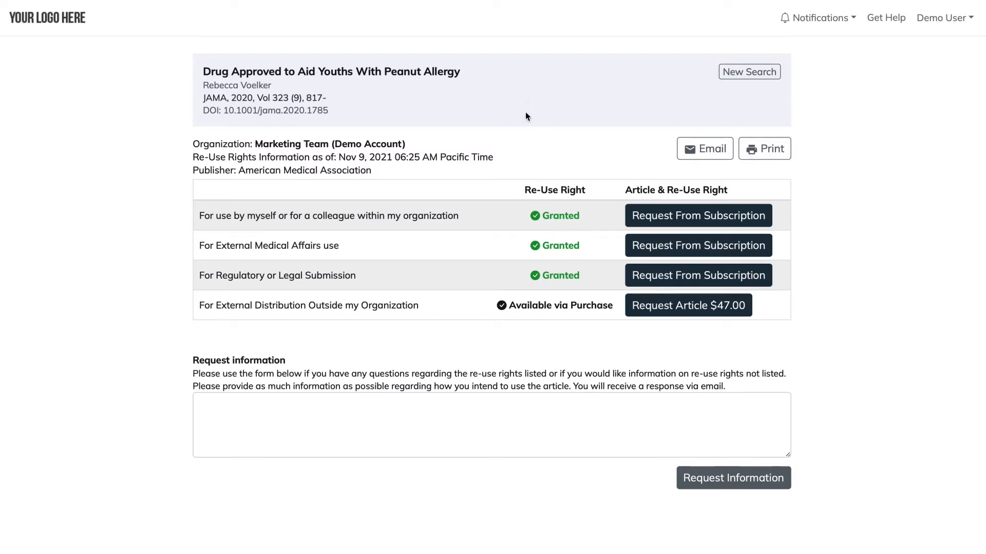
{"action": "mouse_move", "coordinate": [406, 173]}
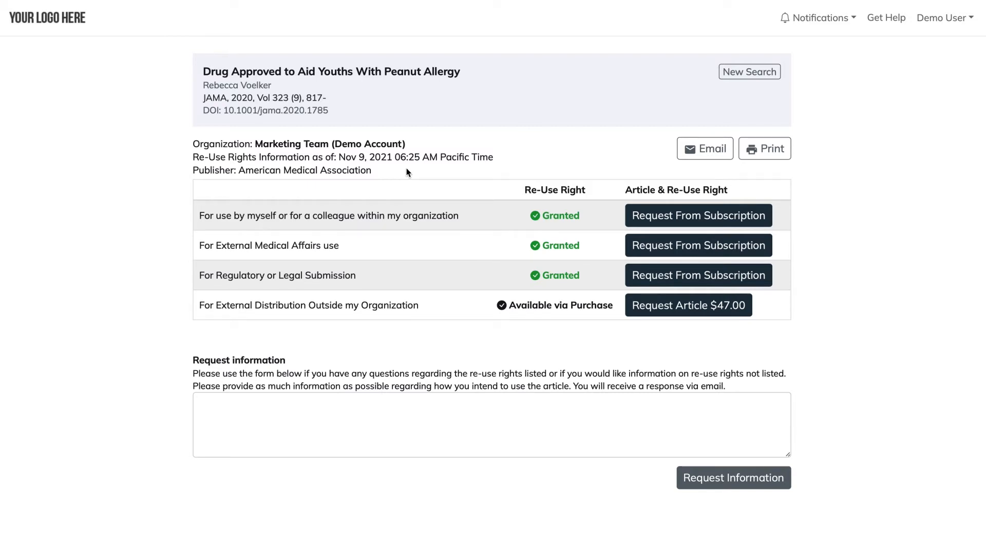
{"action": "mouse_move", "coordinate": [227, 234]}
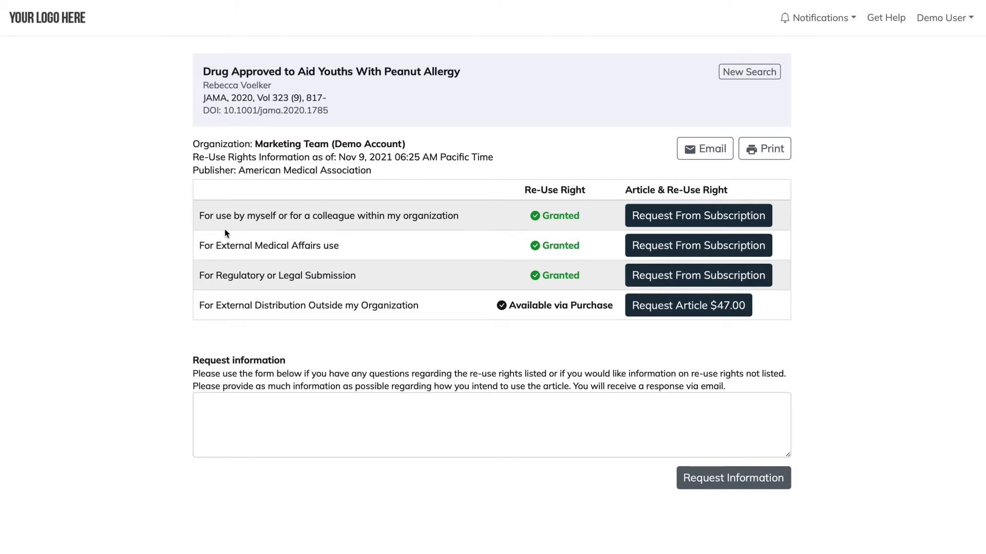
{"action": "mouse_move", "coordinate": [185, 258]}
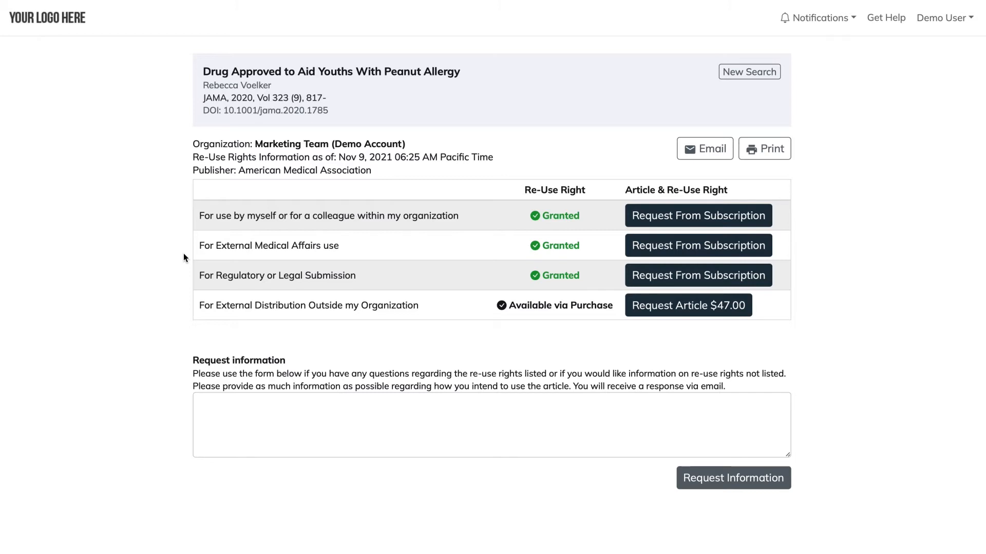
{"action": "mouse_move", "coordinate": [360, 362]}
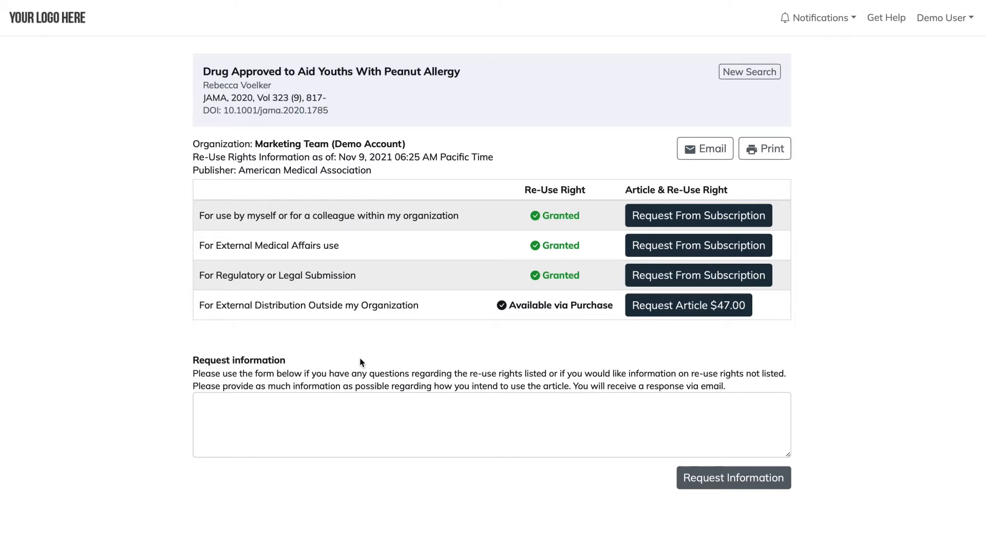
{"action": "mouse_move", "coordinate": [790, 390]}
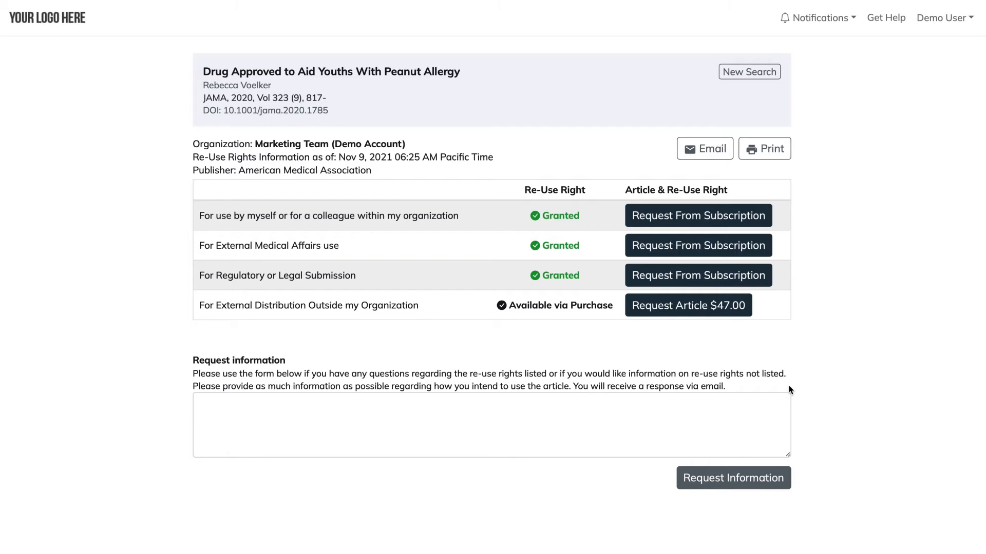
{"action": "mouse_move", "coordinate": [764, 149]}
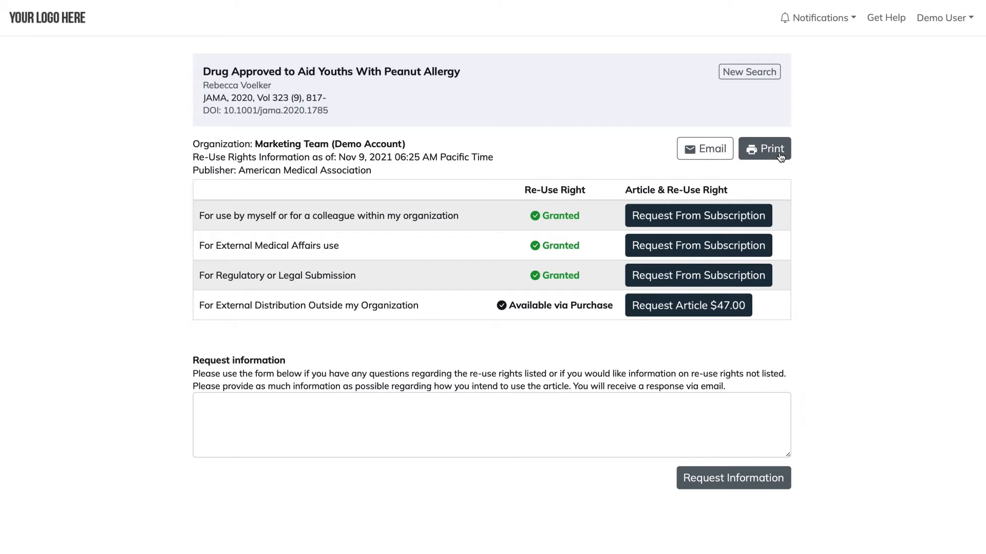
- After reviewing the JAMA rights table, start a new re-use rights search
{"action": "left_click", "coordinate": [748, 71]}
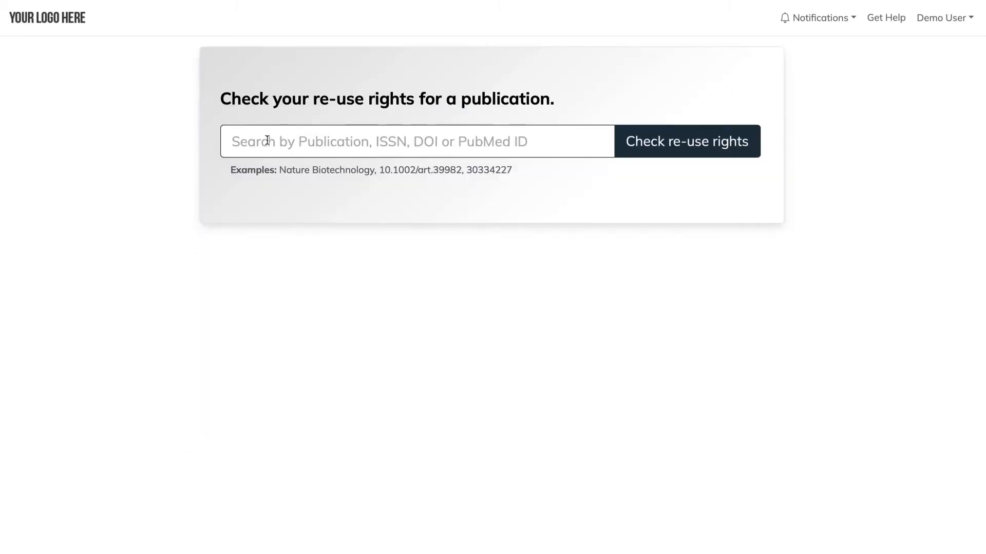
- Paste DOI 10.1056/NEJMc1504021 into the search box and check its re-use rights
{"action": "right_click", "coordinate": [296, 141]}
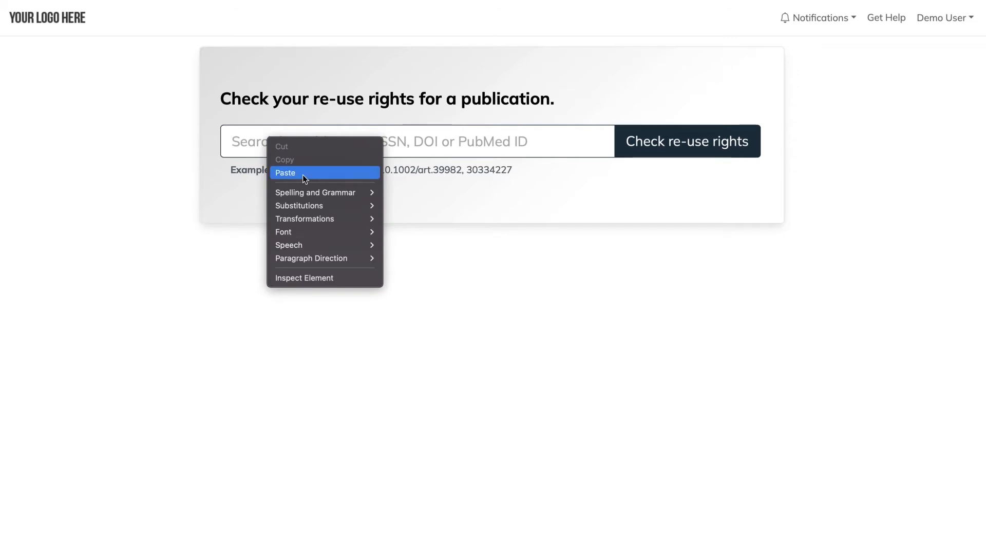
{"action": "left_click", "coordinate": [285, 173]}
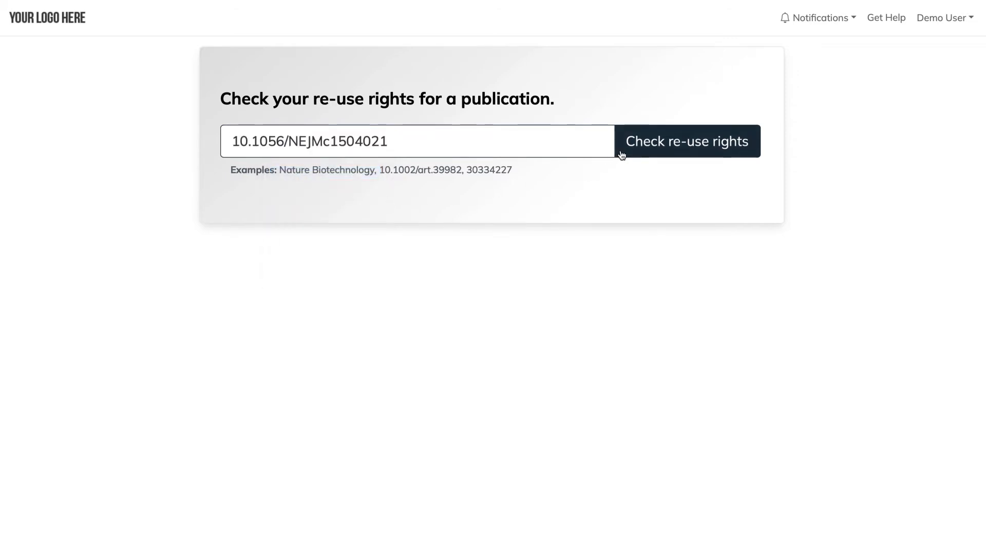
{"action": "left_click", "coordinate": [686, 141]}
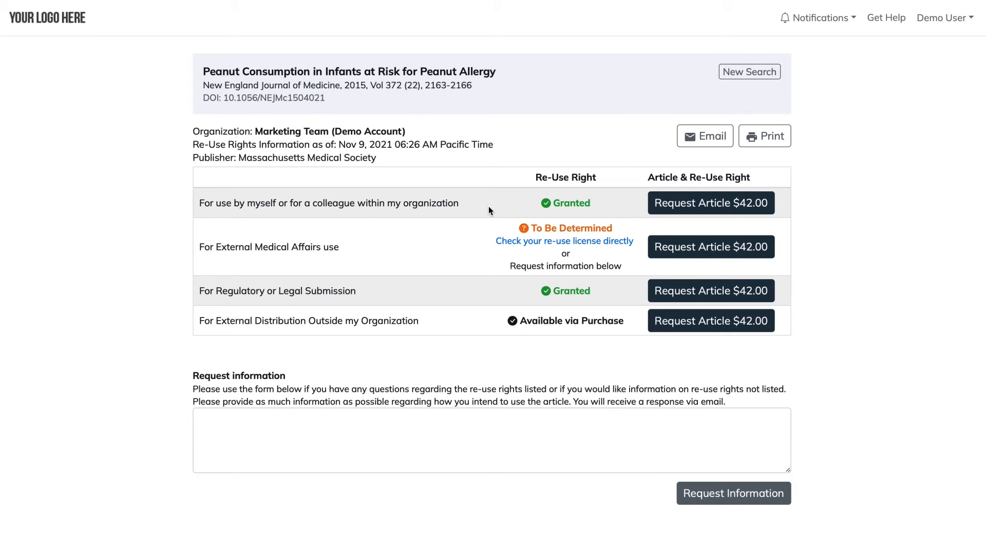
{"action": "mouse_move", "coordinate": [482, 249]}
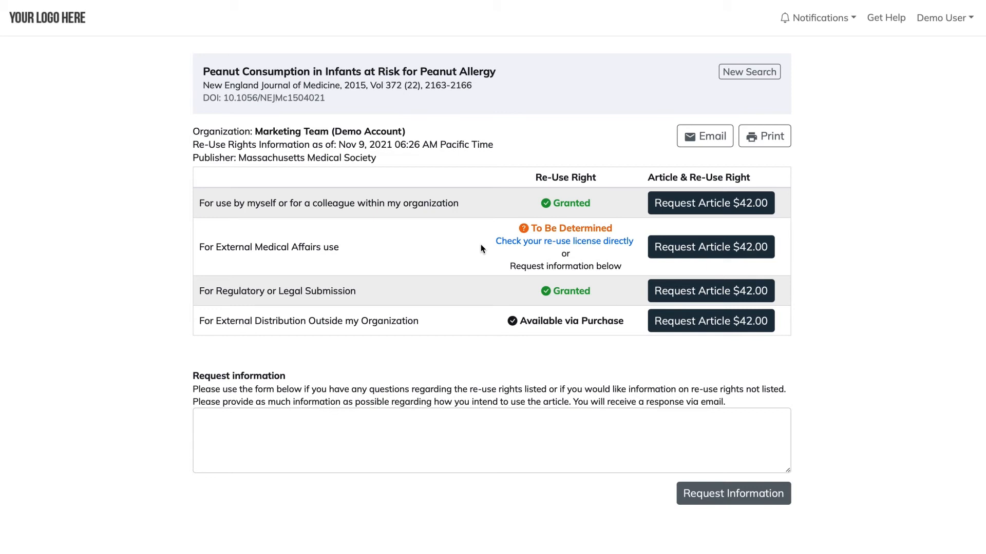
{"action": "mouse_move", "coordinate": [688, 291]}
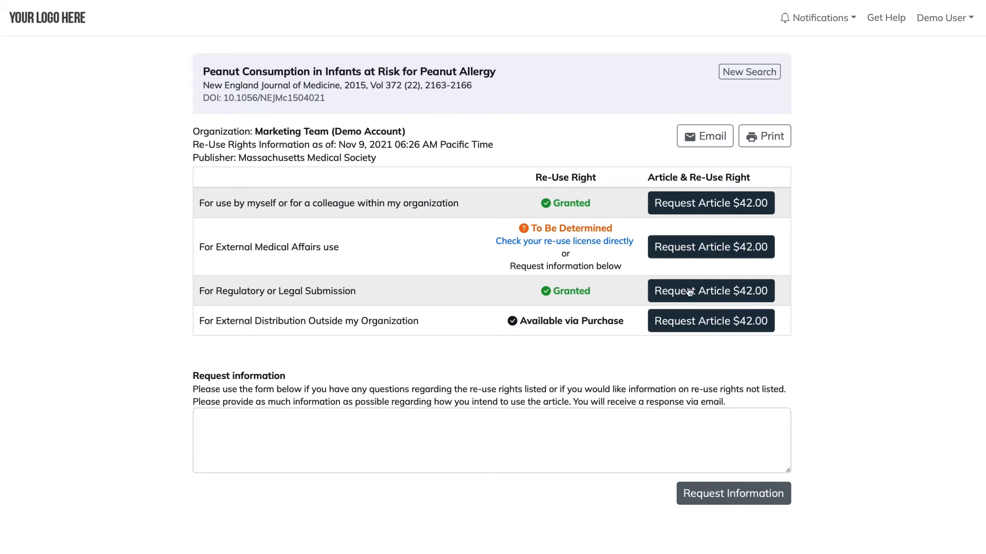
{"action": "mouse_move", "coordinate": [895, 355]}
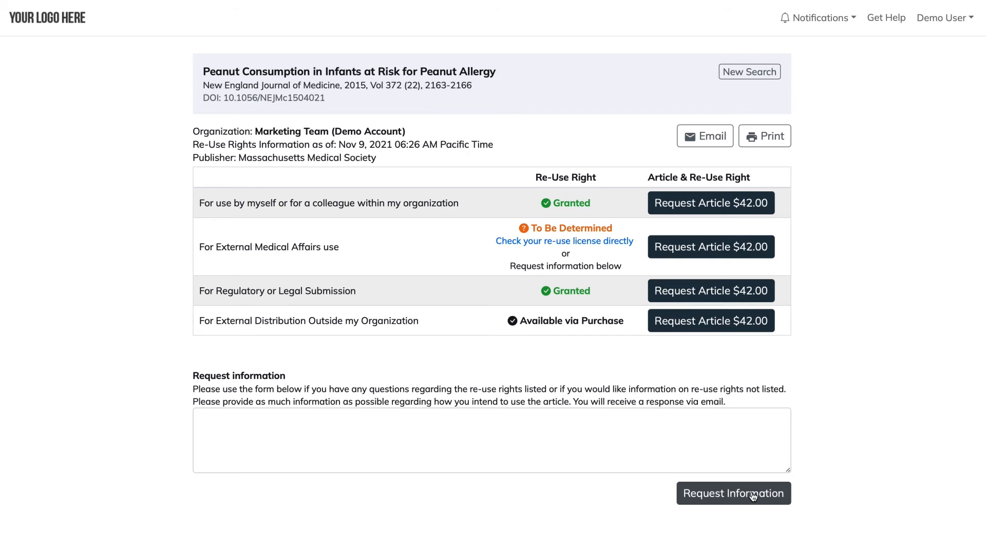
{"action": "mouse_move", "coordinate": [284, 376]}
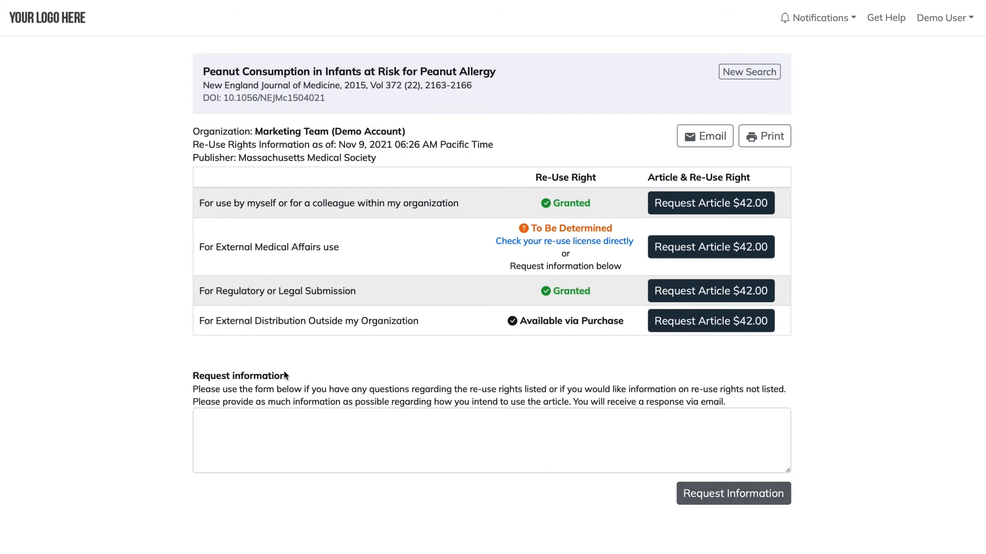
{"action": "mouse_move", "coordinate": [161, 265]}
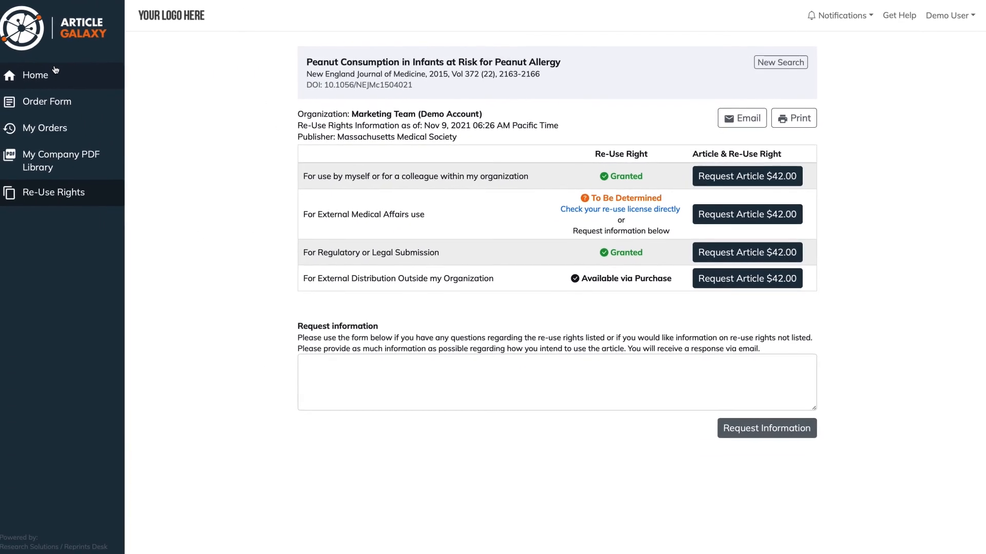
- Bring up the context menu on the home article search field
{"action": "right_click", "coordinate": [289, 165]}
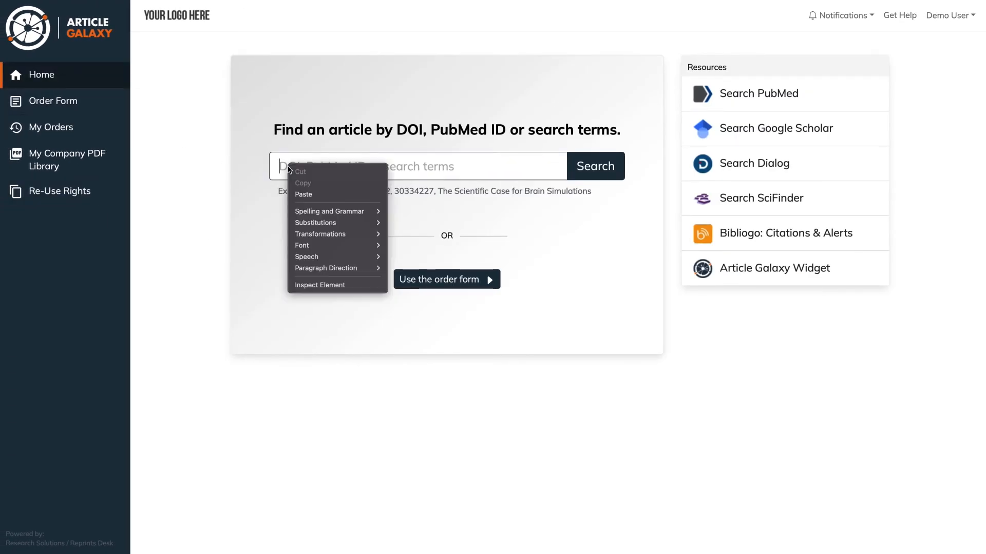
- Search home for DOI 10.1038/nri.2016.111 and show the article's re-use rights
{"action": "left_click", "coordinate": [303, 194]}
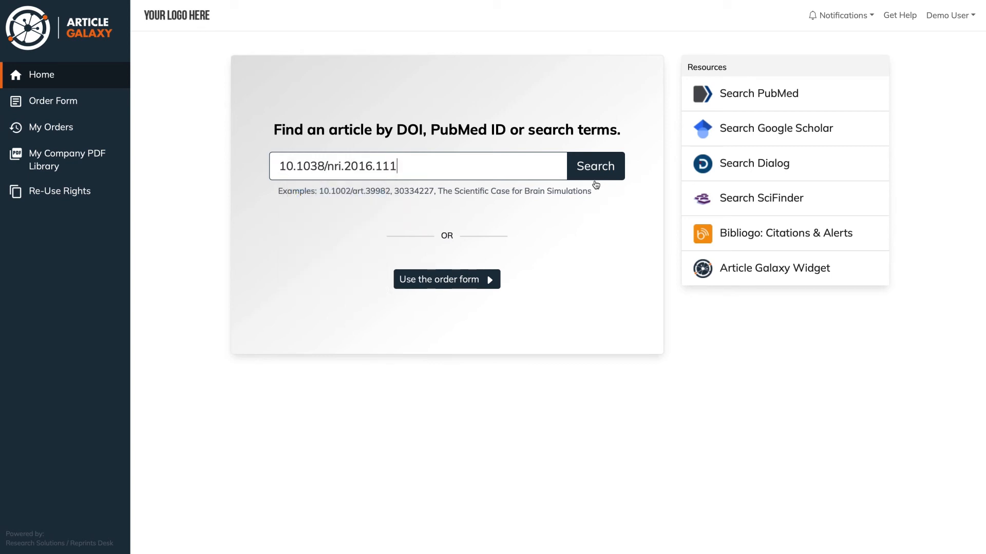
{"action": "left_click", "coordinate": [594, 166]}
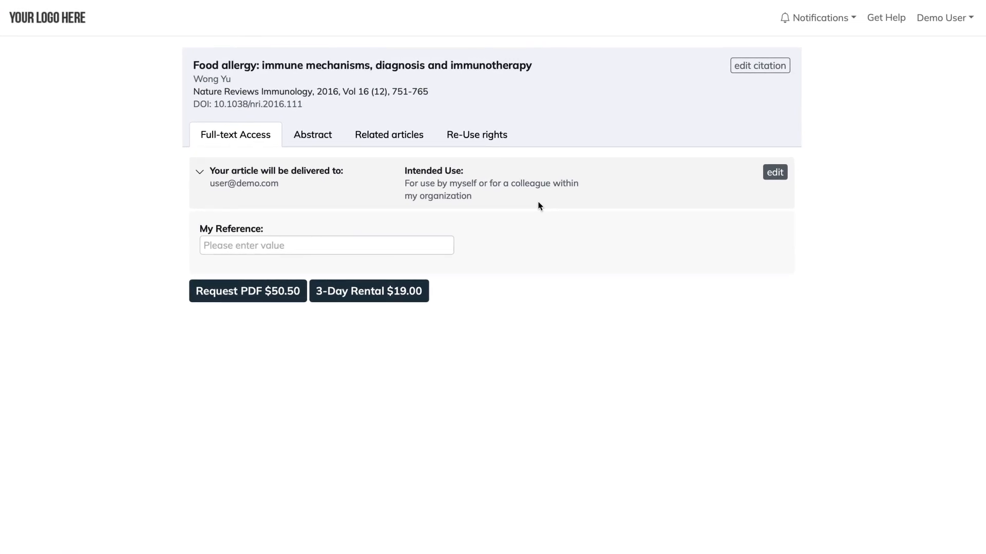
{"action": "mouse_move", "coordinate": [524, 189]}
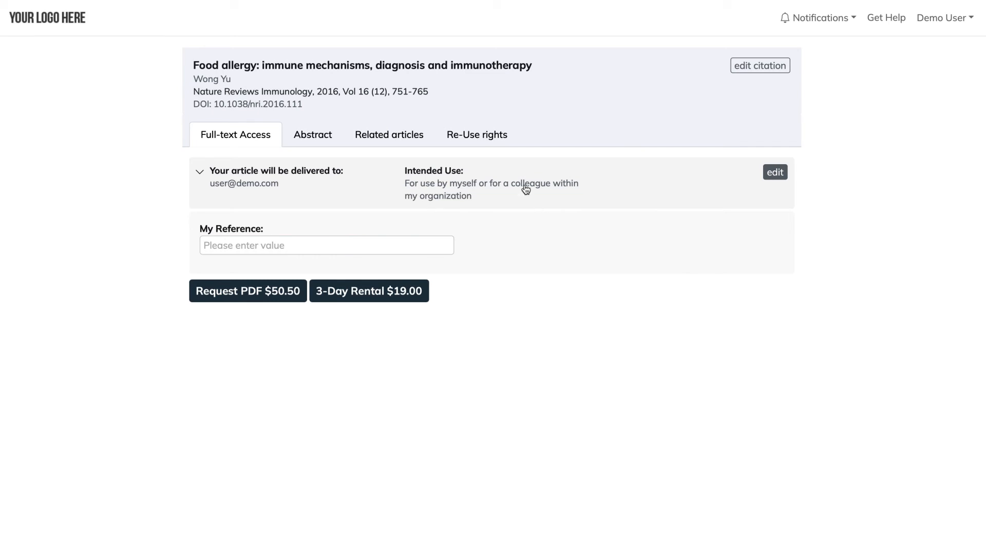
{"action": "left_click", "coordinate": [477, 134]}
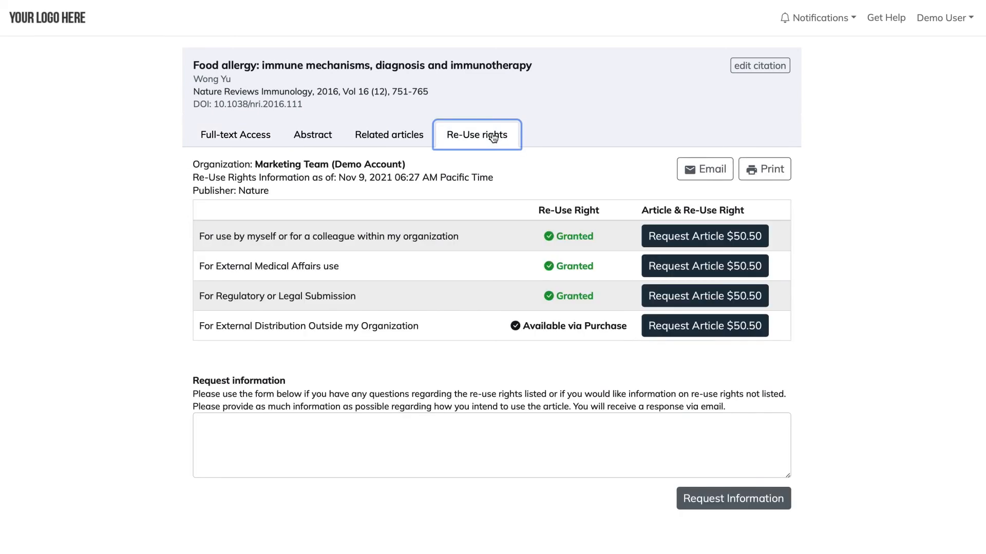
{"action": "mouse_move", "coordinate": [571, 167]}
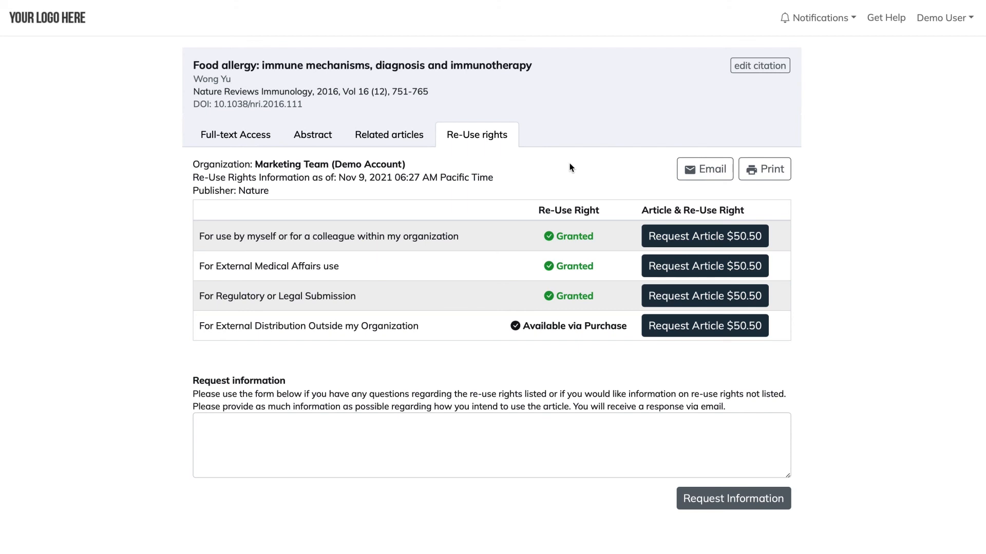
- After reviewing the food allergy rights, return to the Re-Use Rights checker via the sidebar
{"action": "left_click", "coordinate": [235, 135]}
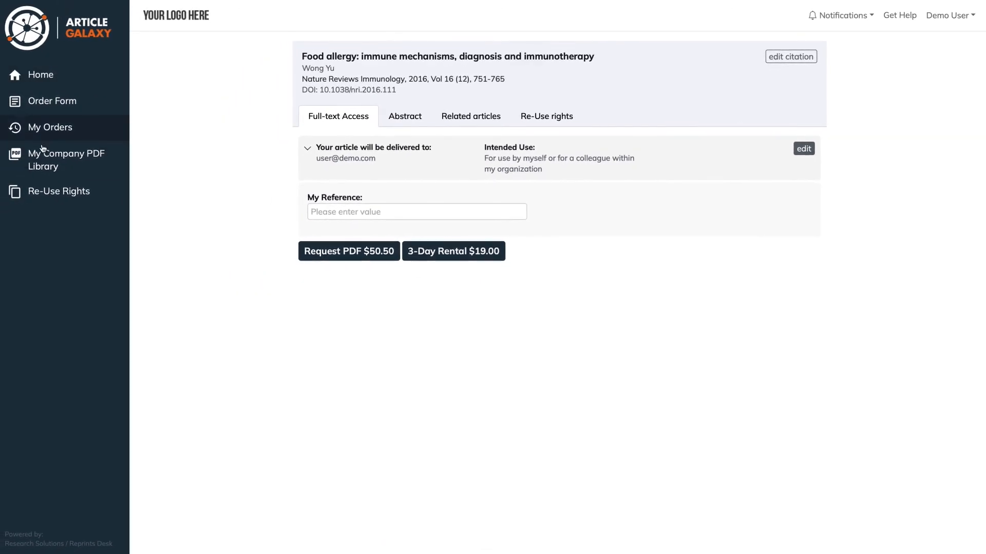
{"action": "left_click", "coordinate": [60, 191]}
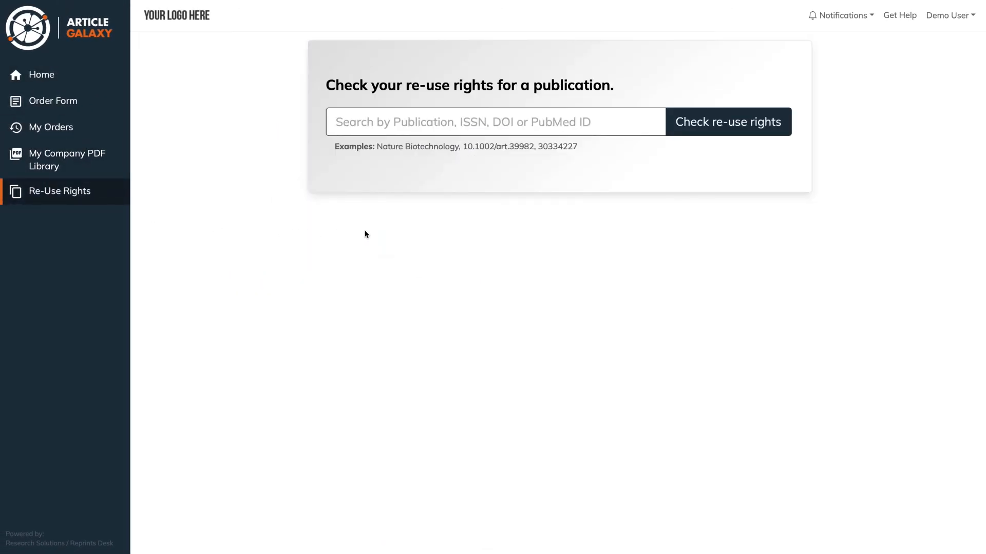